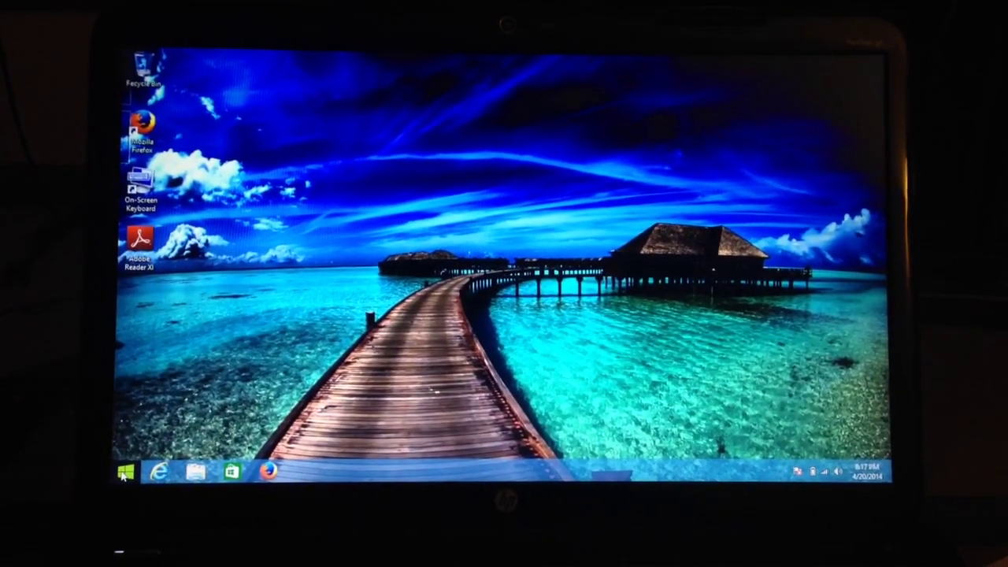
- Leave the desktop for the Start screen via the taskbar Start button
{"action": "left_click", "coordinate": [122, 471]}
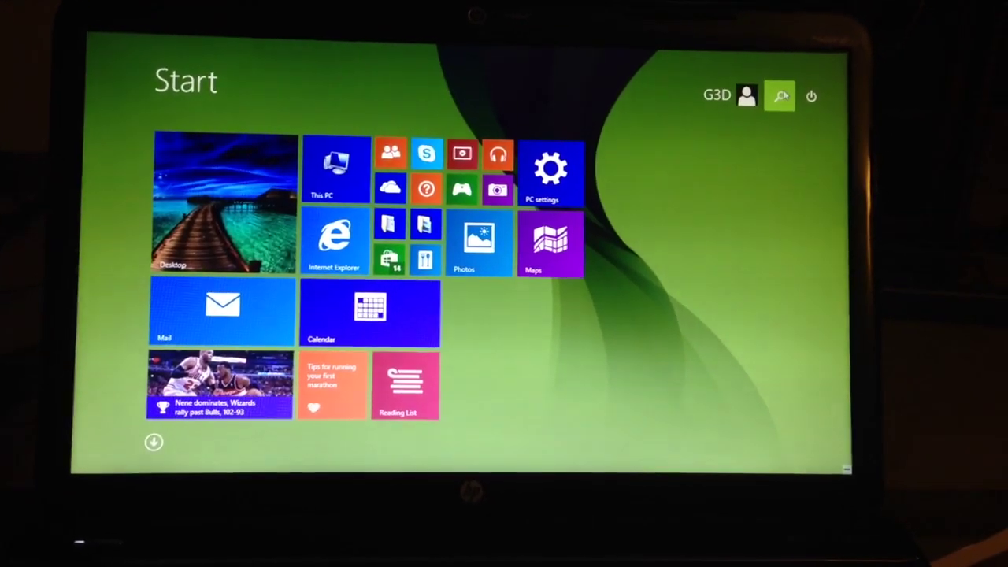
- Search from the Start screen for the Windows Update installation settings page
{"action": "left_click", "coordinate": [781, 94]}
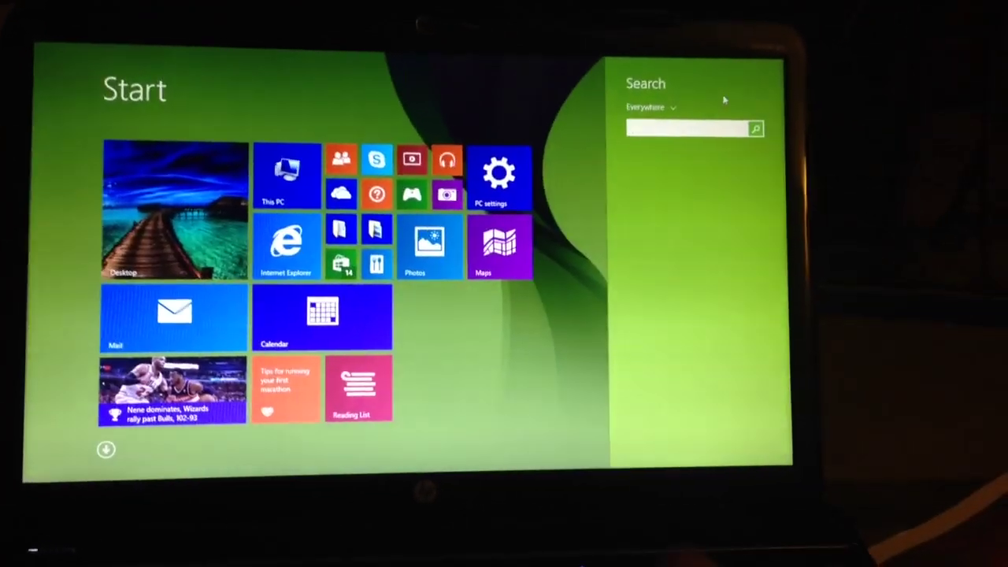
{"action": "type", "text": "User Manual"}
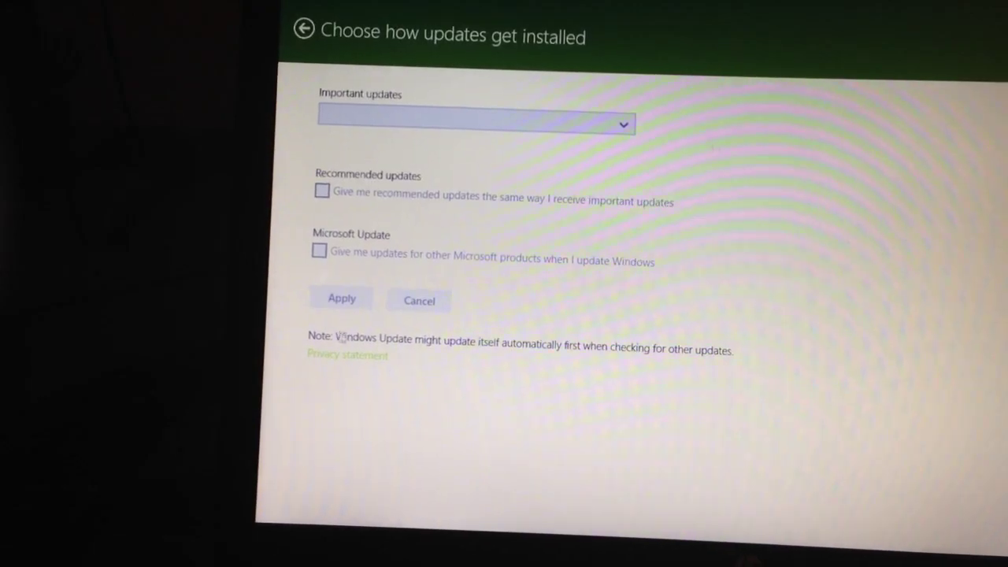
- Apply the never-install update setting and close Control Panel
{"action": "left_click", "coordinate": [309, 31]}
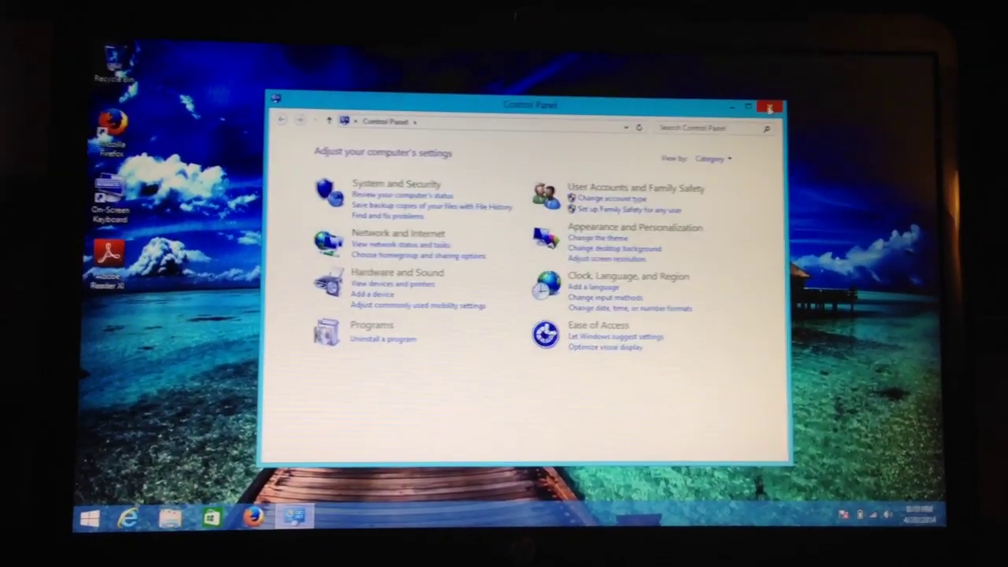
{"action": "left_click", "coordinate": [772, 102]}
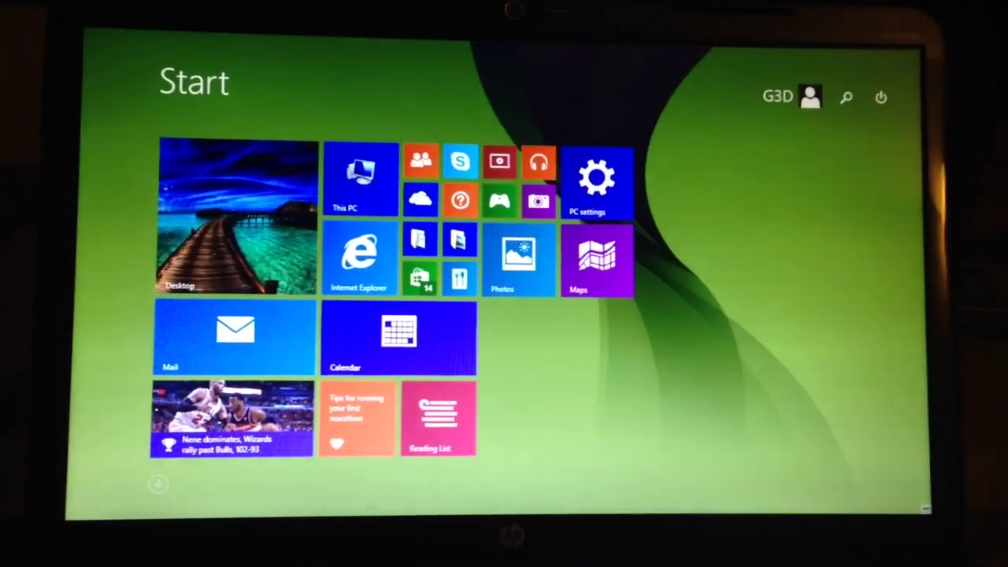
- Search the Start screen for msconfig to launch System Configuration
{"action": "left_click", "coordinate": [847, 96]}
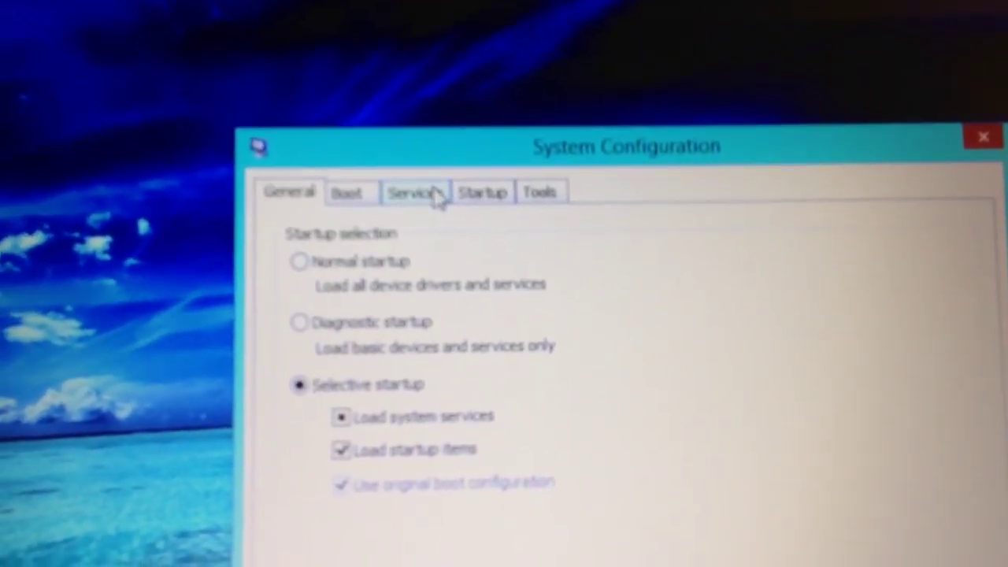
- Show the Services list in System Configuration and scroll to its end
{"action": "left_click", "coordinate": [414, 191]}
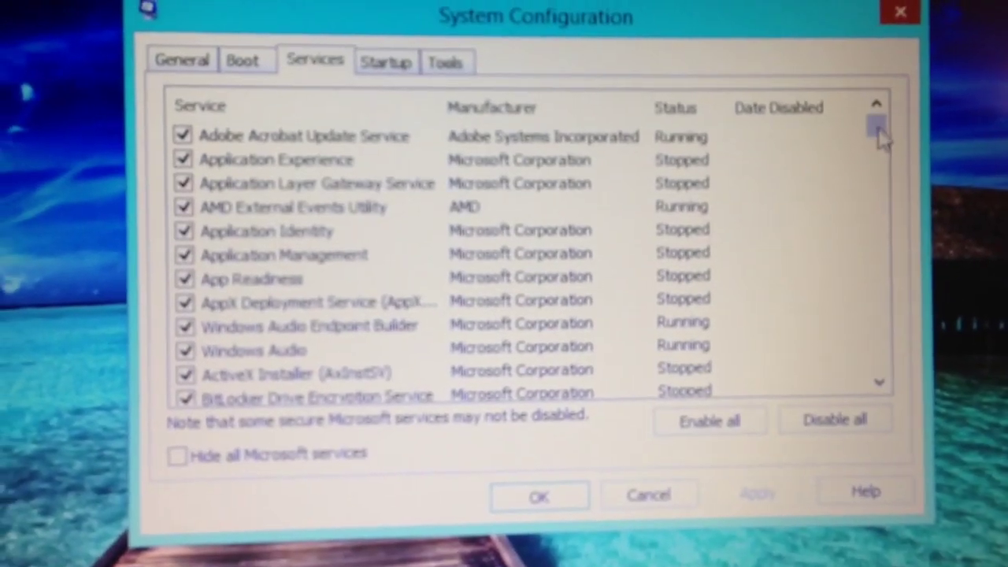
{"action": "scroll", "scroll_direction": "down", "scroll_amount": 3}
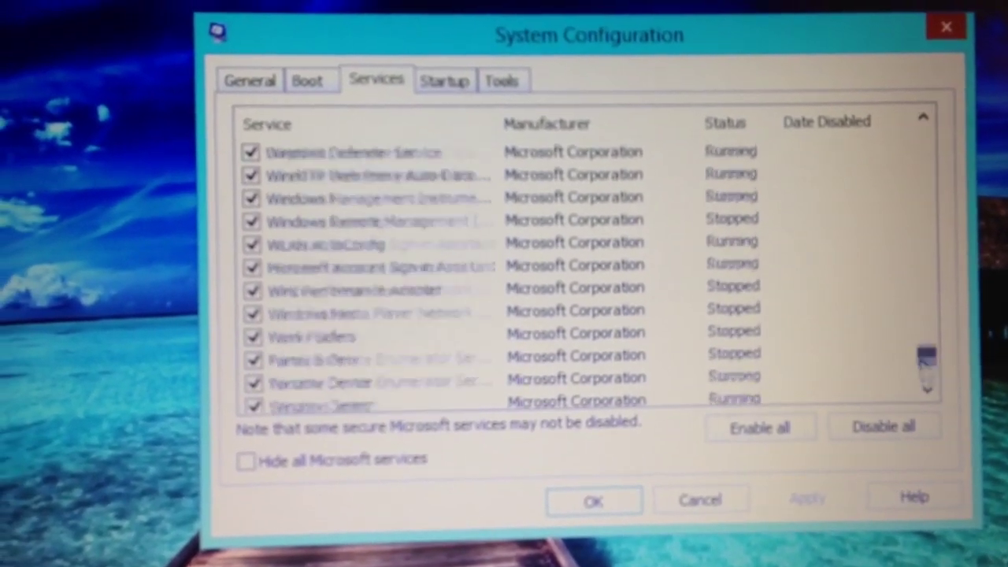